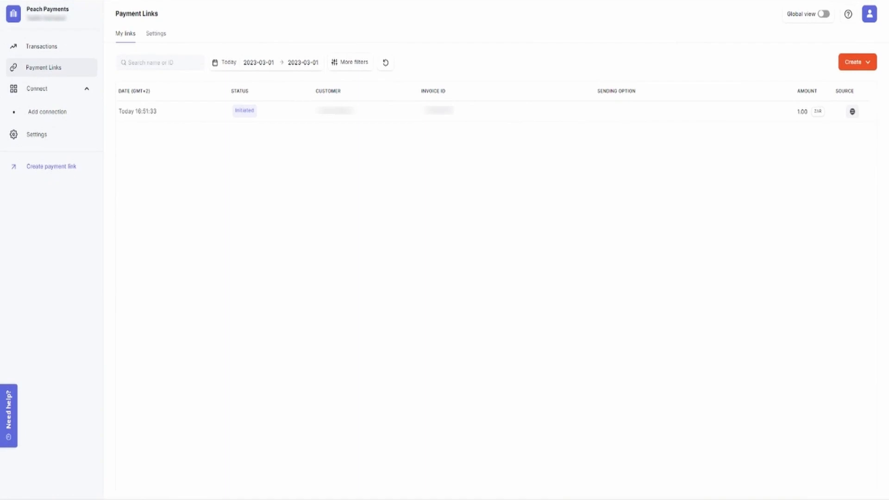
pyautogui.moveTo(846, 112)
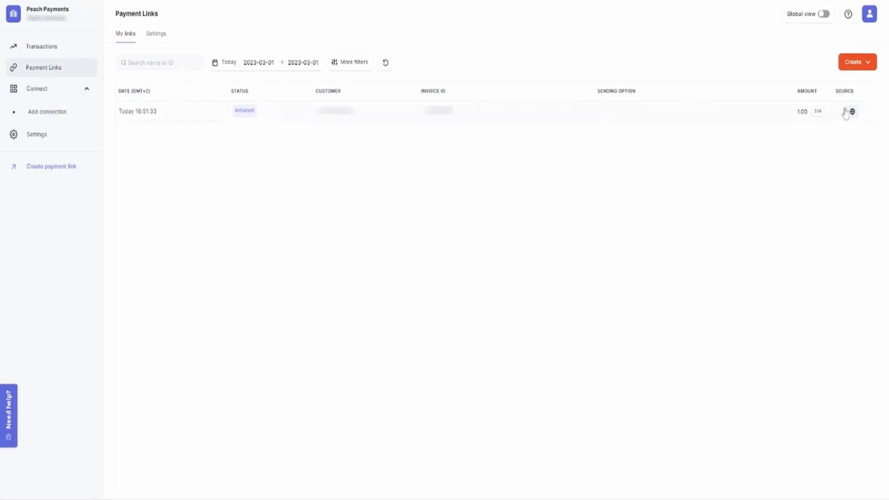
# Start a bulk payment links creation from the Create menu
pyautogui.click(856, 62)
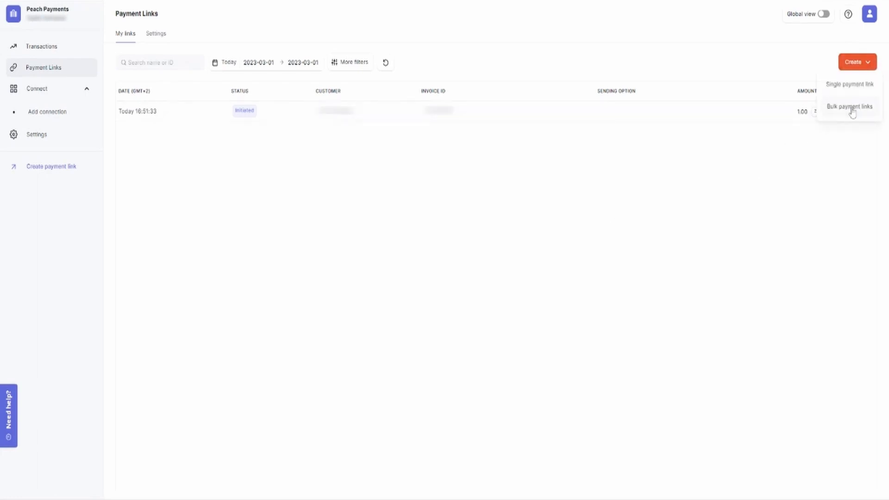
pyautogui.click(849, 106)
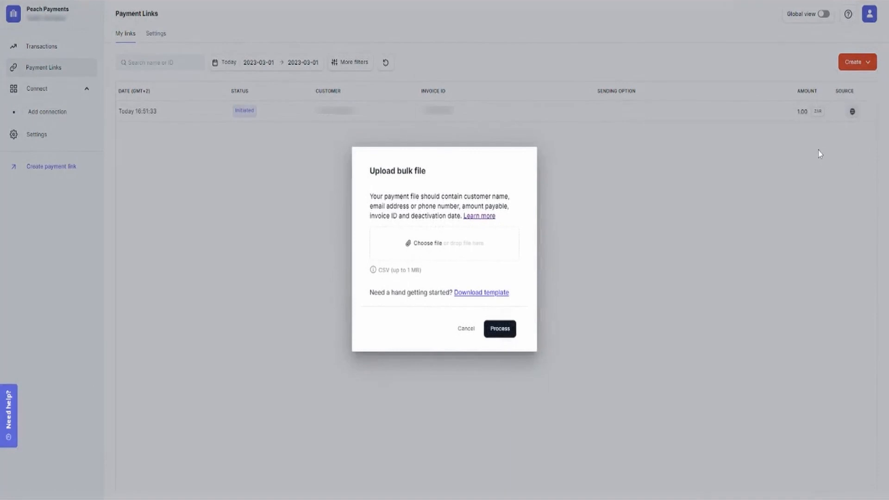
pyautogui.moveTo(426, 315)
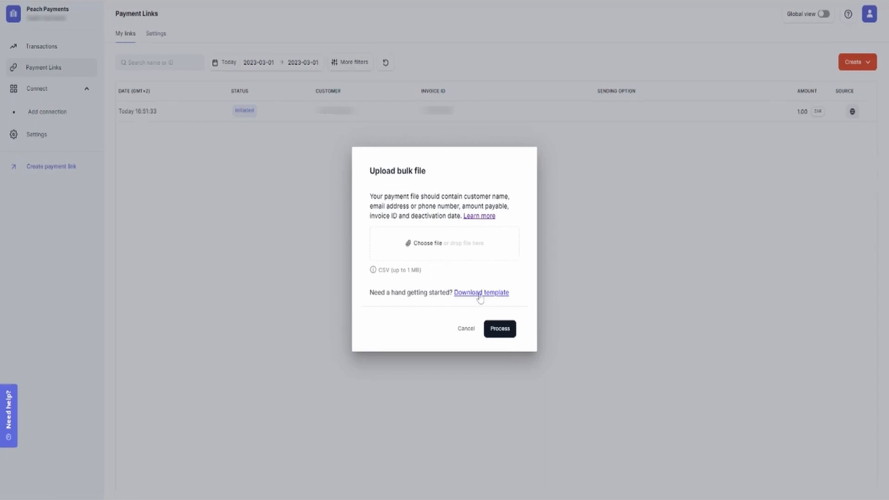
pyautogui.moveTo(492, 284)
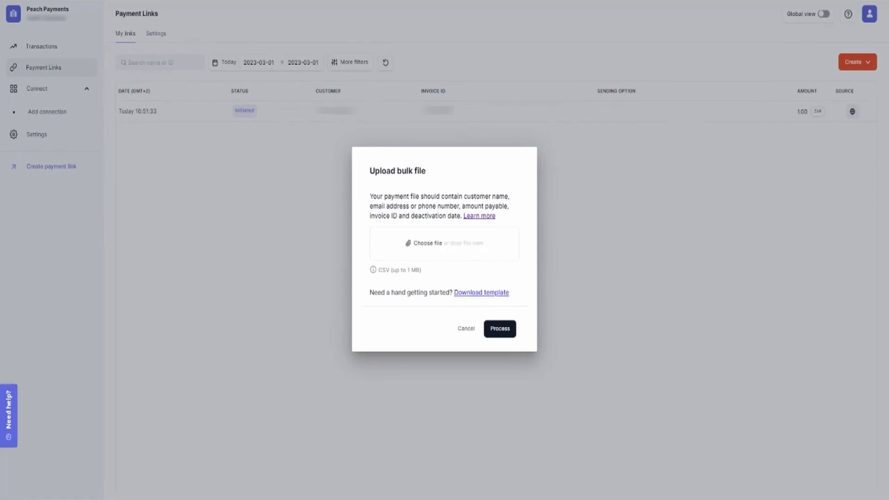
# Attach the bulk payment links CSV file and process it into payment links
pyautogui.click(444, 243)
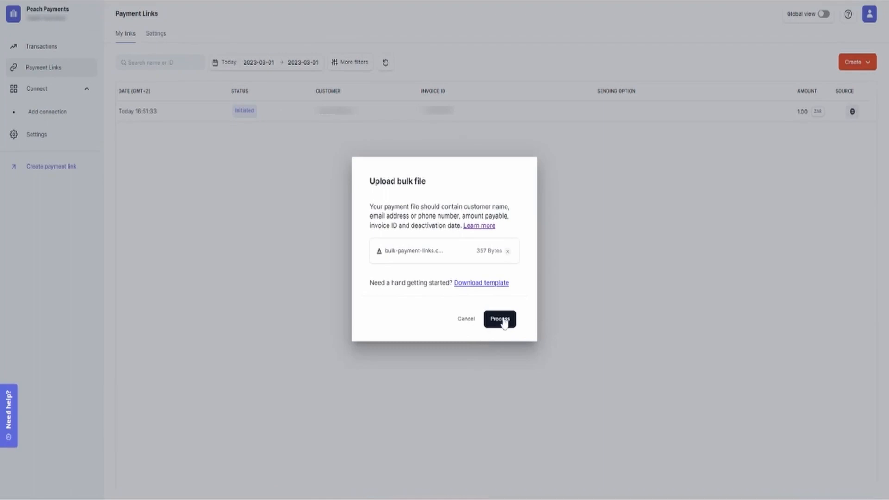
pyautogui.click(499, 318)
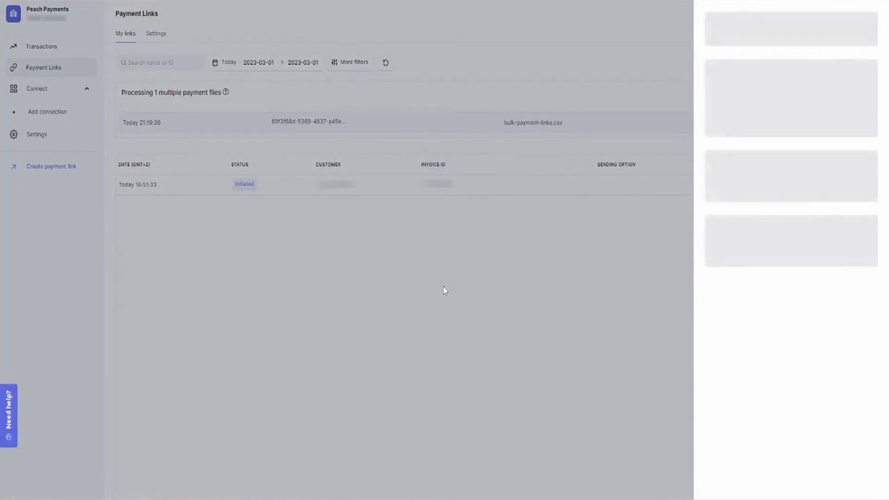
# View the processed file's details: 3 payment links generated, 1 invalid row, and its bulk ID
pyautogui.click(402, 122)
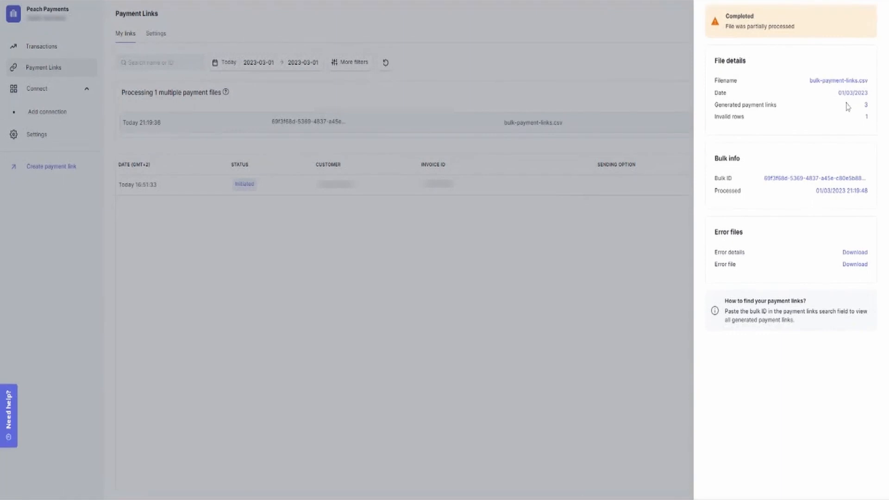
pyautogui.moveTo(844, 119)
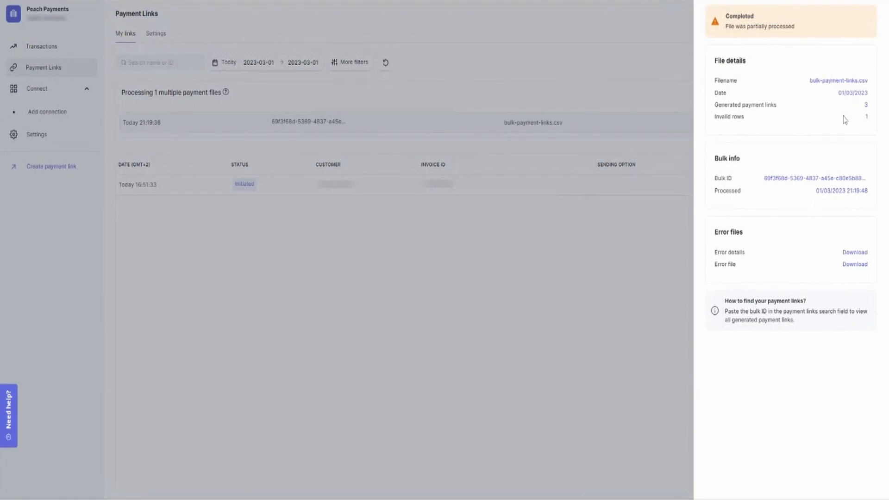
pyautogui.moveTo(831, 265)
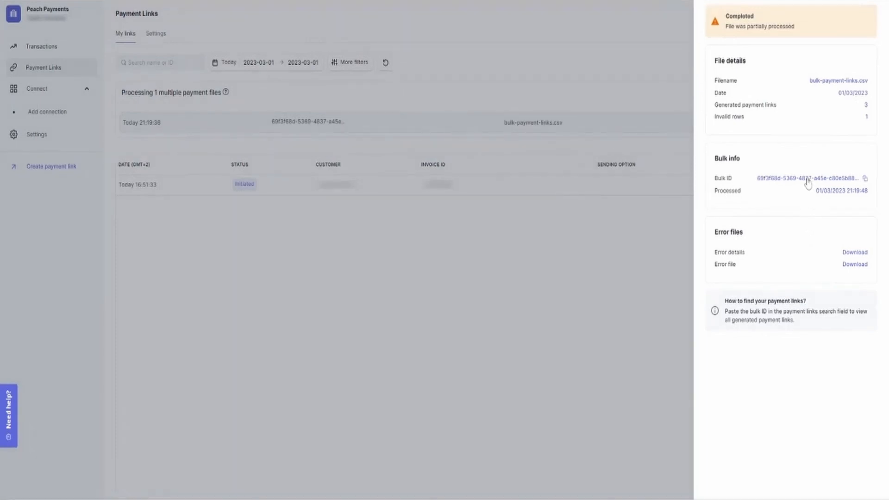
# Copy the processed file's bulk ID to search the payment links list by it
pyautogui.click(866, 177)
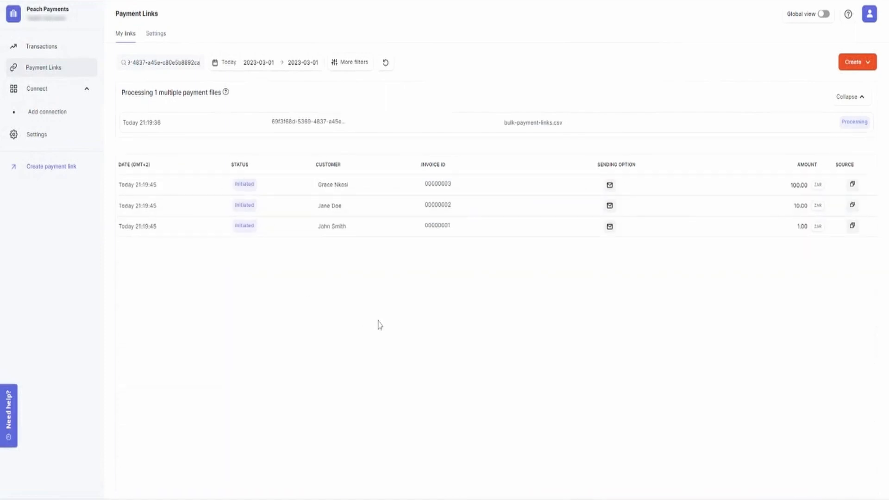
pyautogui.moveTo(381, 325)
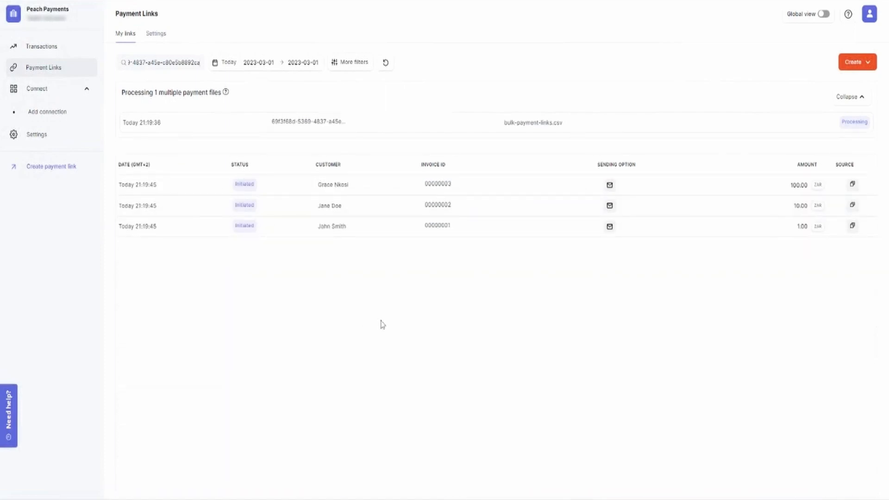